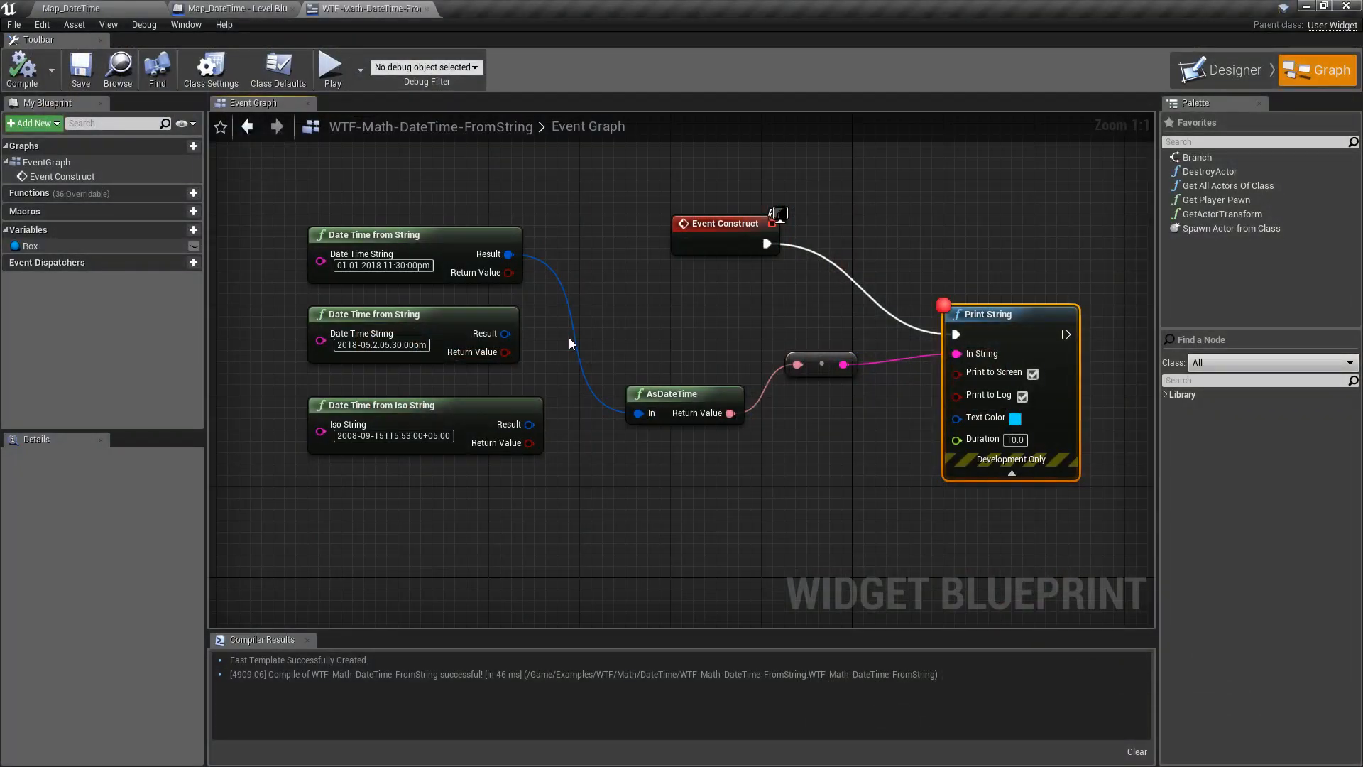
pyautogui.moveTo(364, 409)
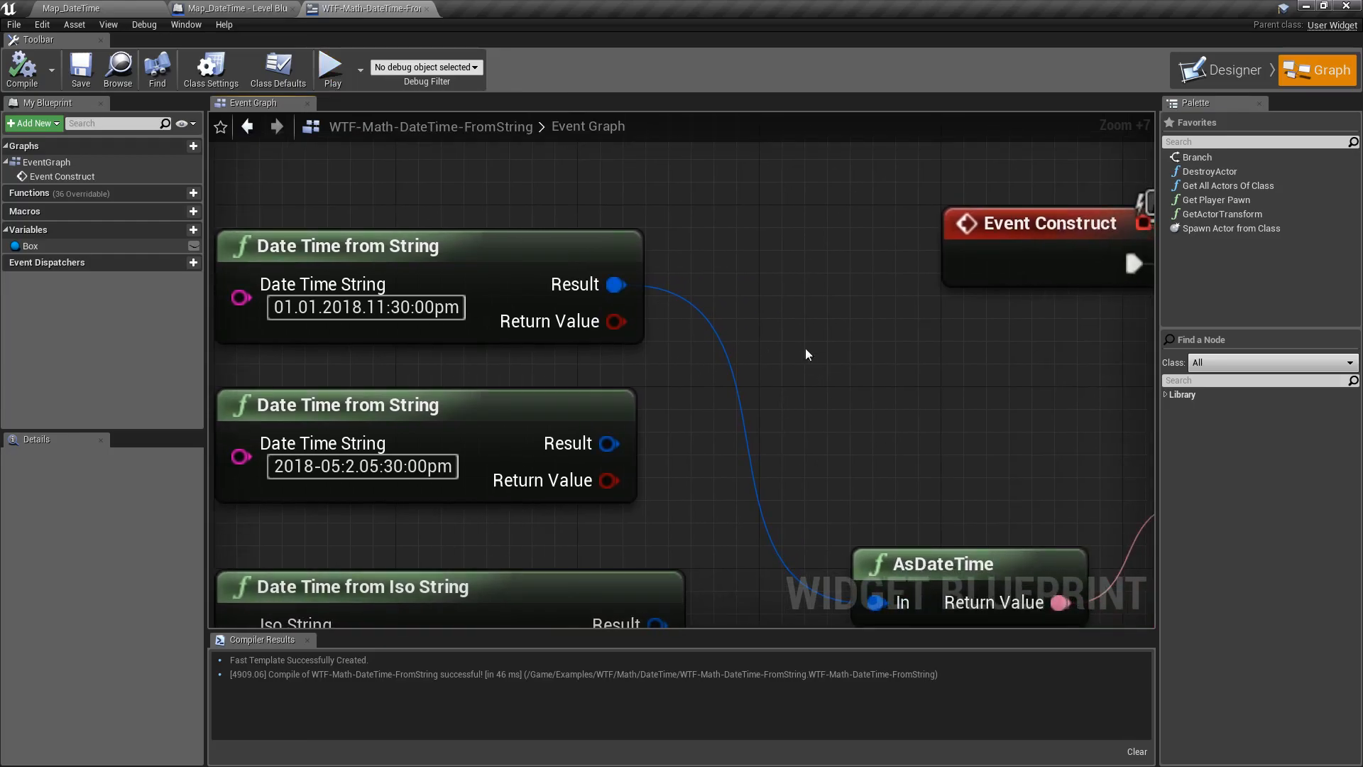
# Step: Run and stop the widget simulation twice to inspect the parsed dates
pyautogui.click(330, 66)
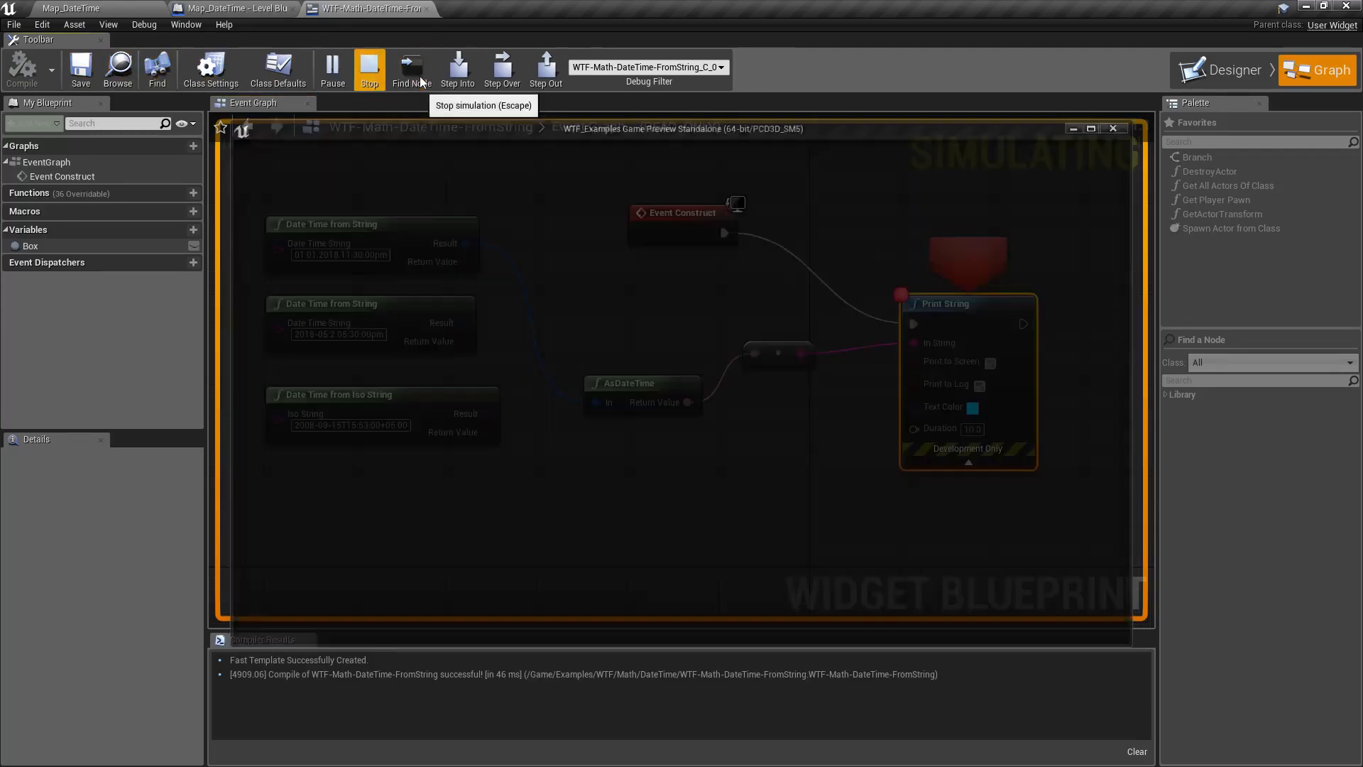
pyautogui.click(369, 69)
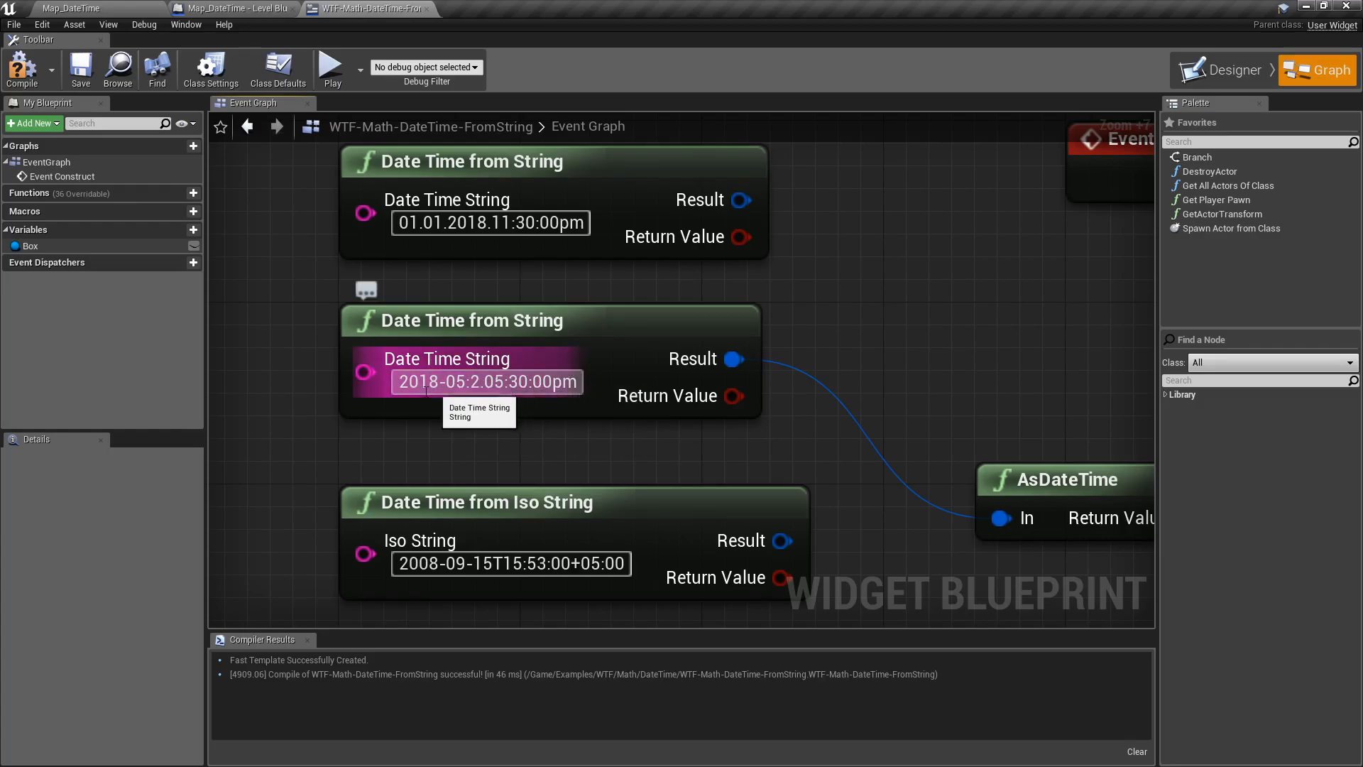
pyautogui.click(332, 67)
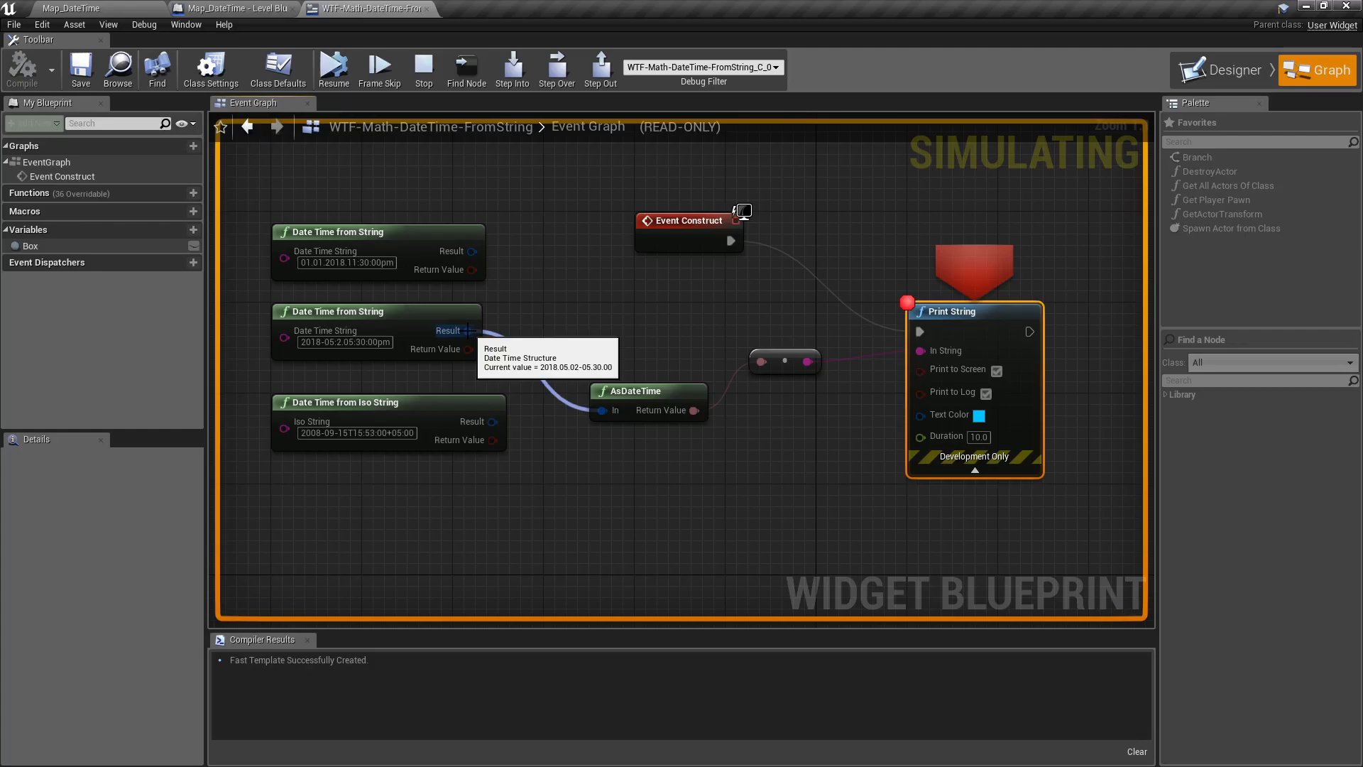
pyautogui.click(423, 70)
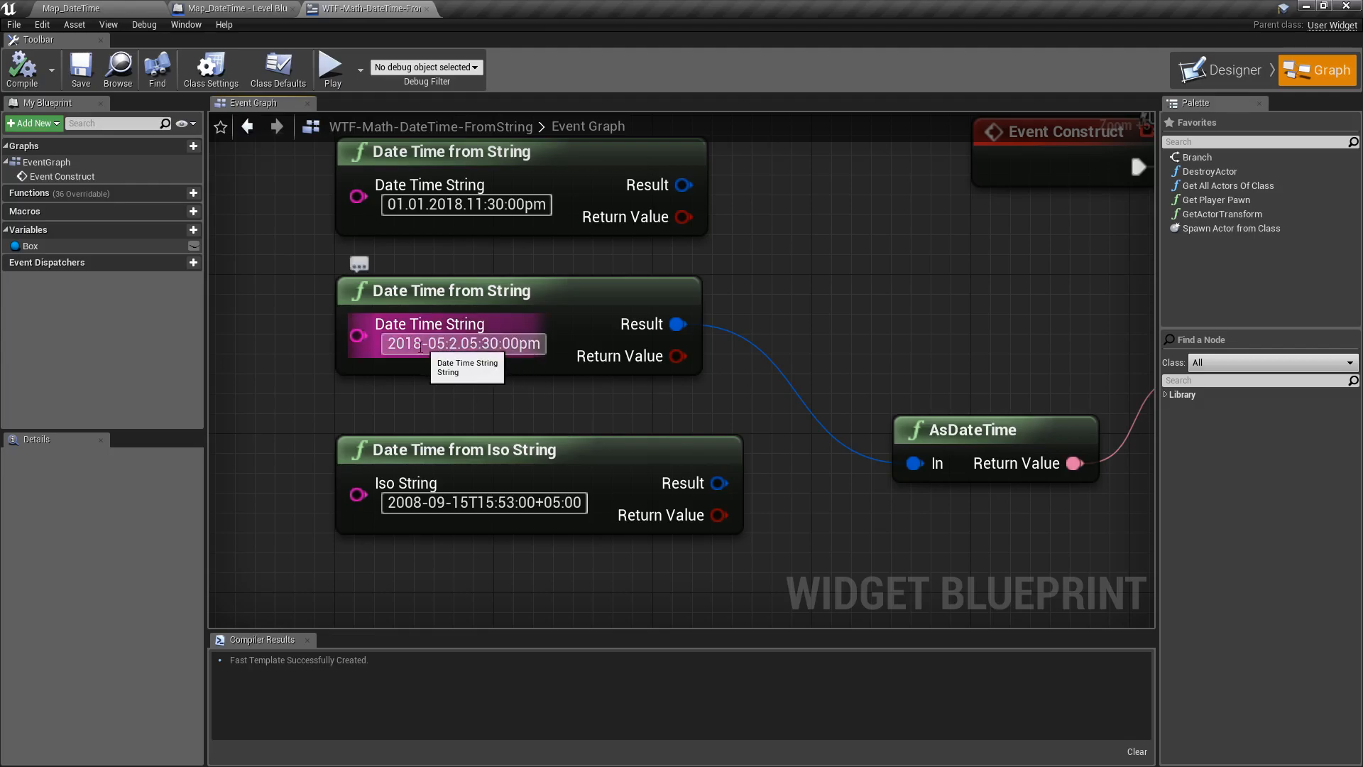
# Step: Replace the second date string with 2018.05.2.15:30:00 and simulate again
pyautogui.doubleClick(406, 344)
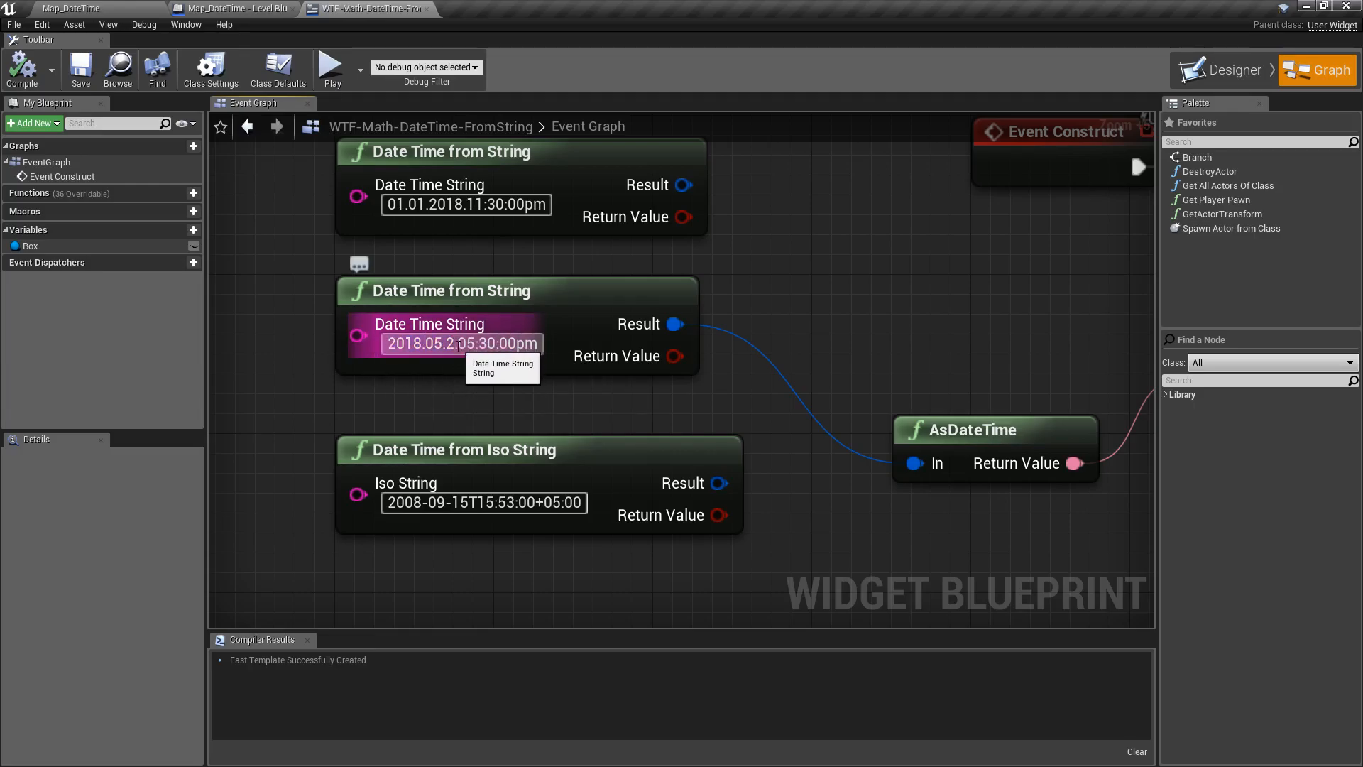
pyautogui.tripleClick(461, 342)
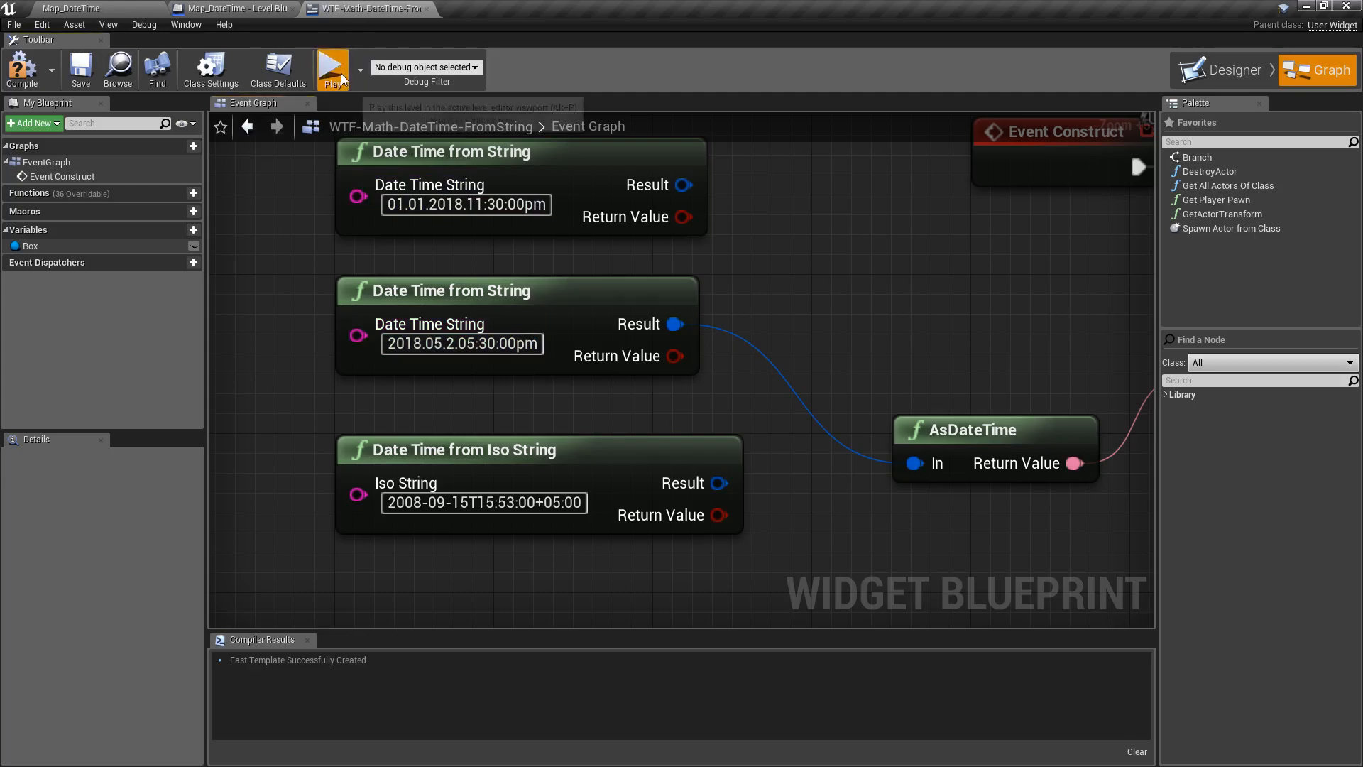
pyautogui.click(332, 69)
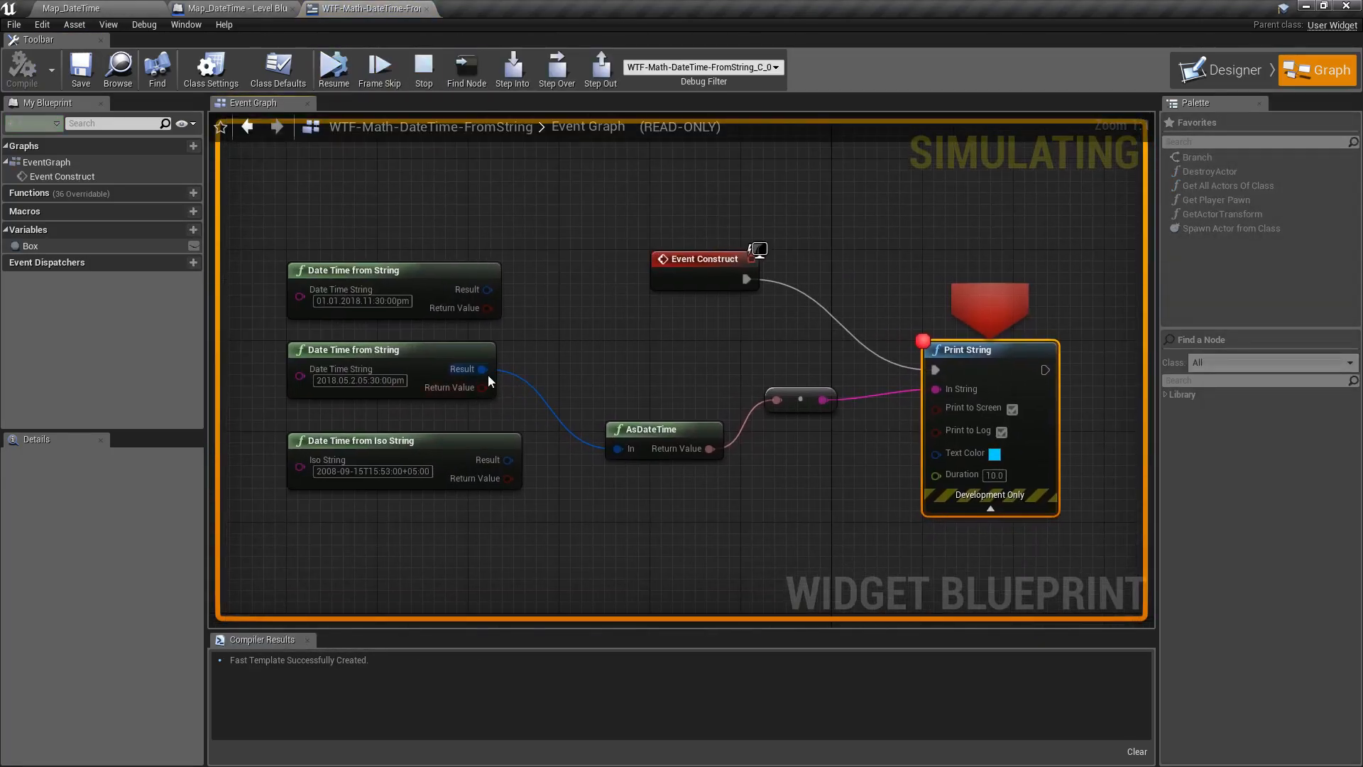
pyautogui.moveTo(481, 369)
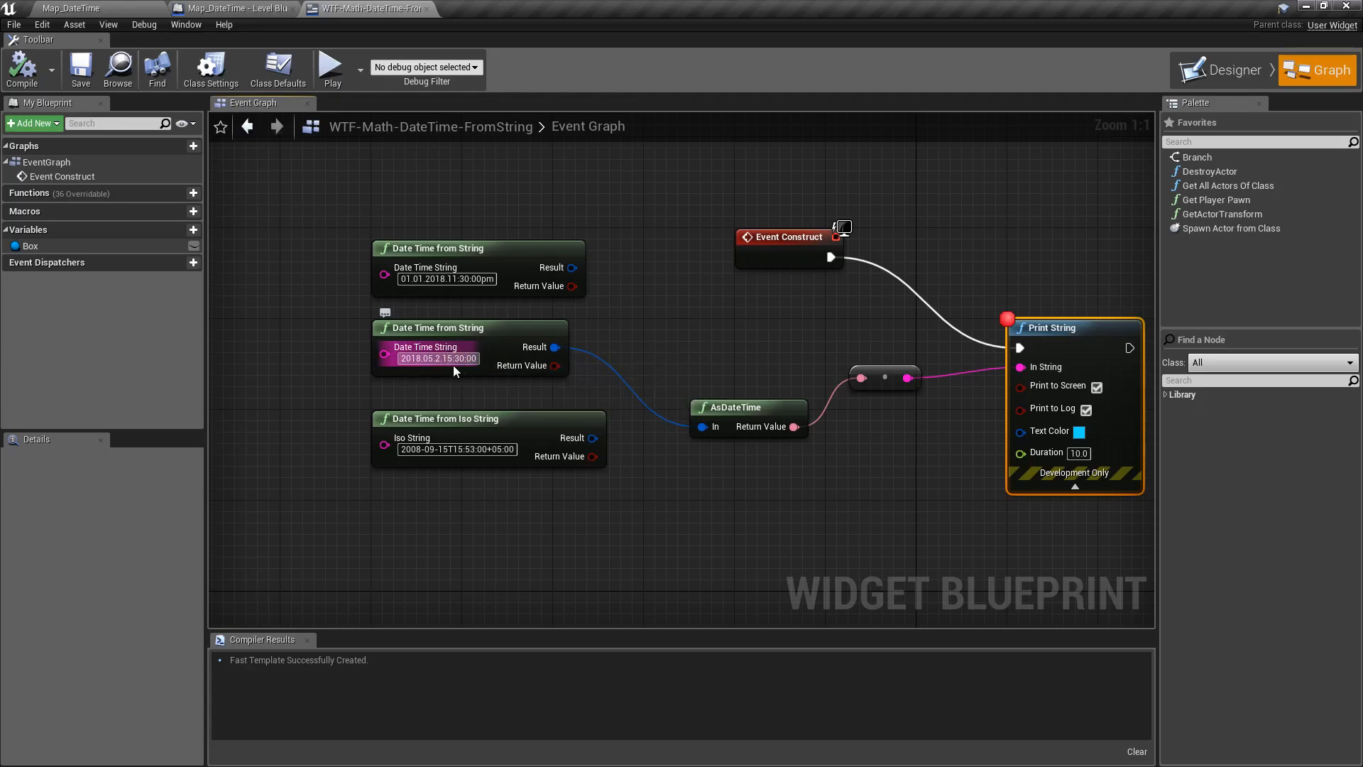
pyautogui.click(331, 68)
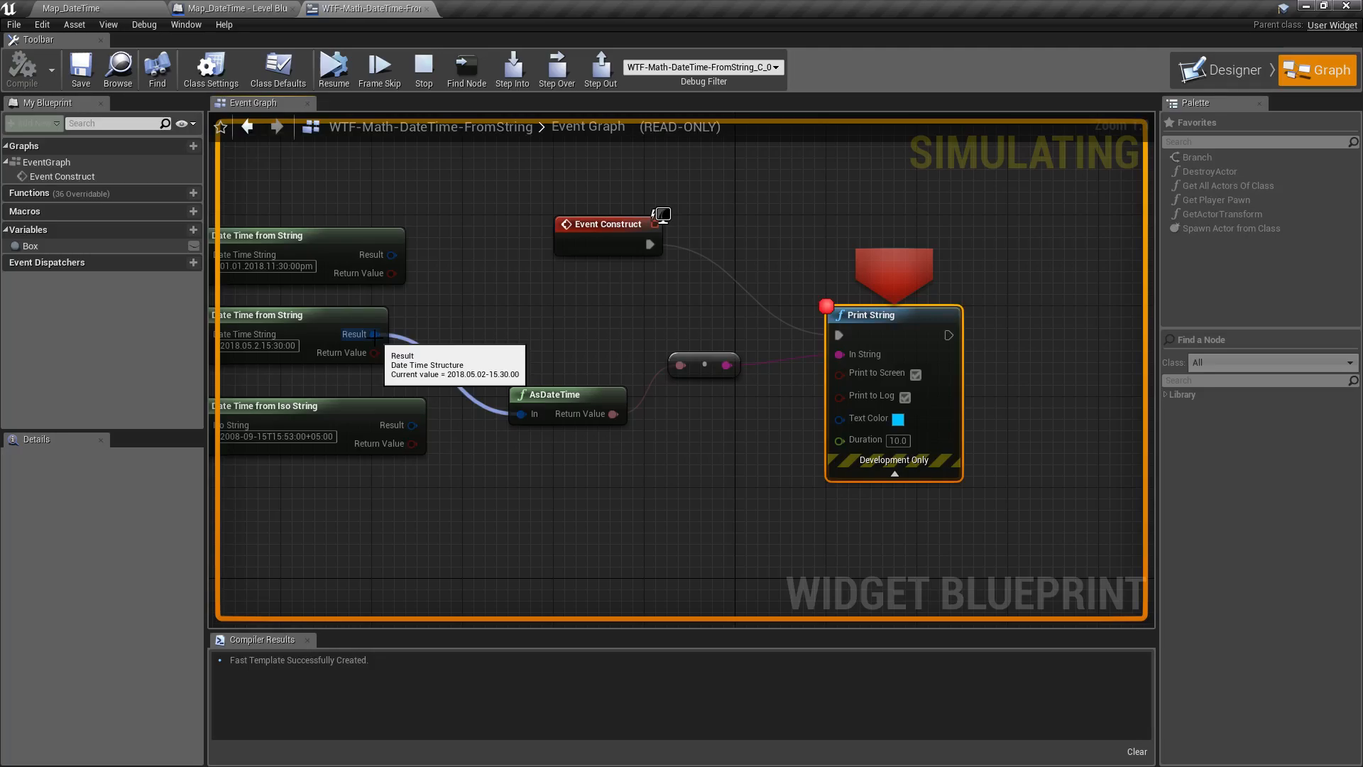
pyautogui.moveTo(414, 91)
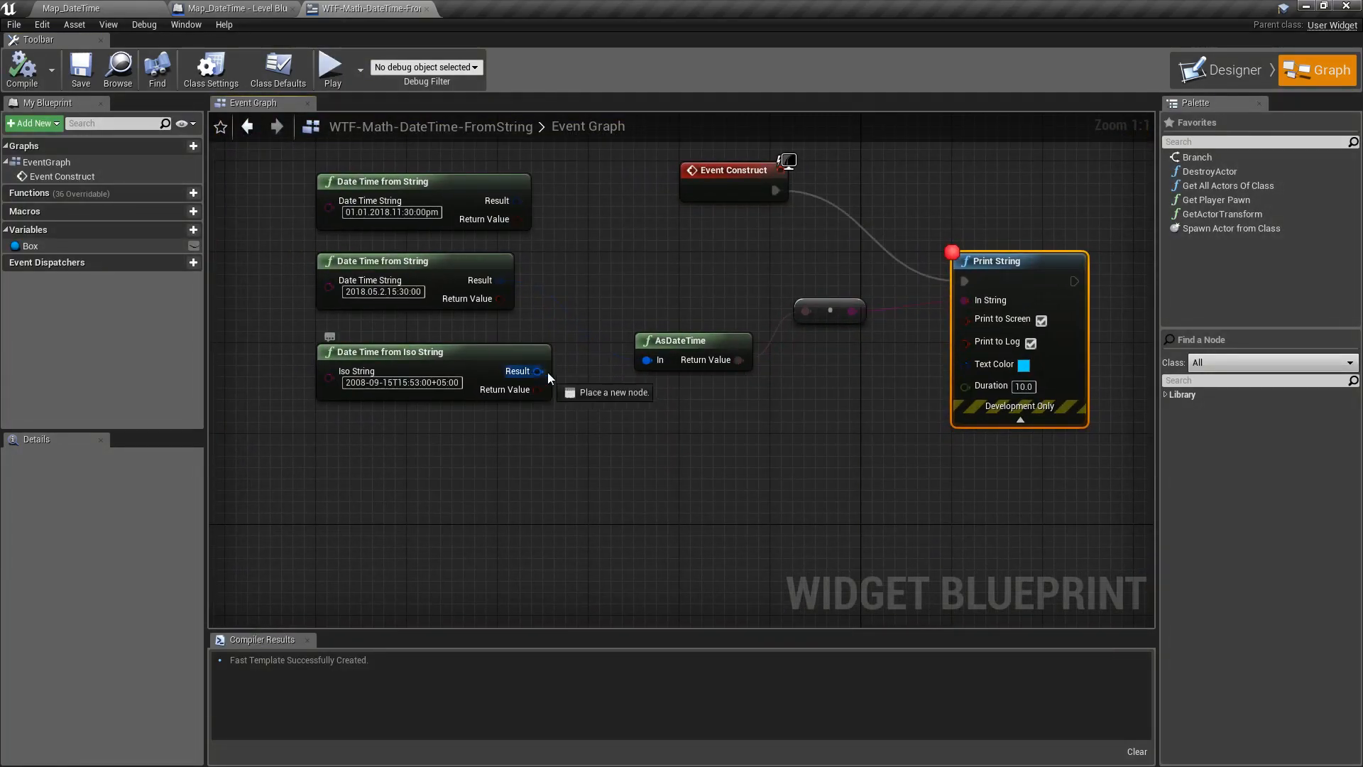
pyautogui.moveTo(426, 357)
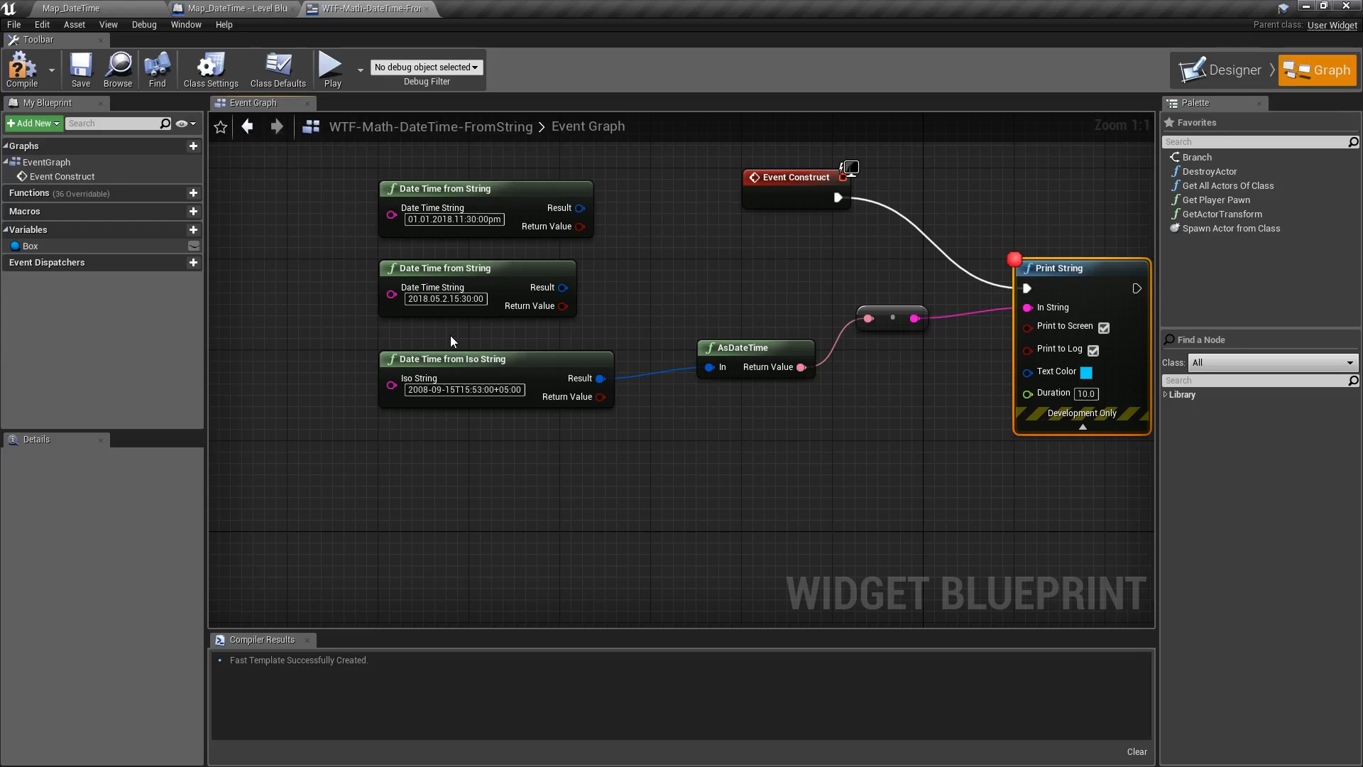
pyautogui.moveTo(576, 387)
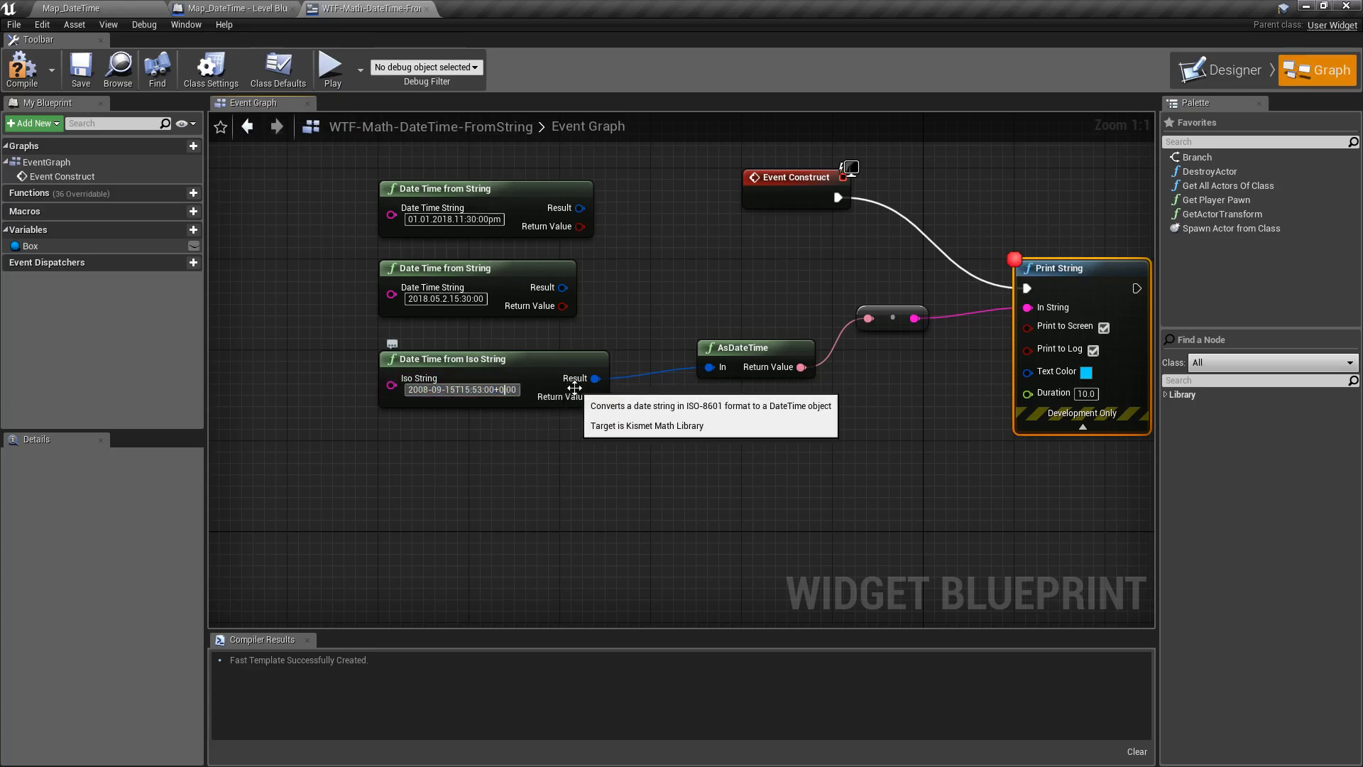
pyautogui.moveTo(402, 377)
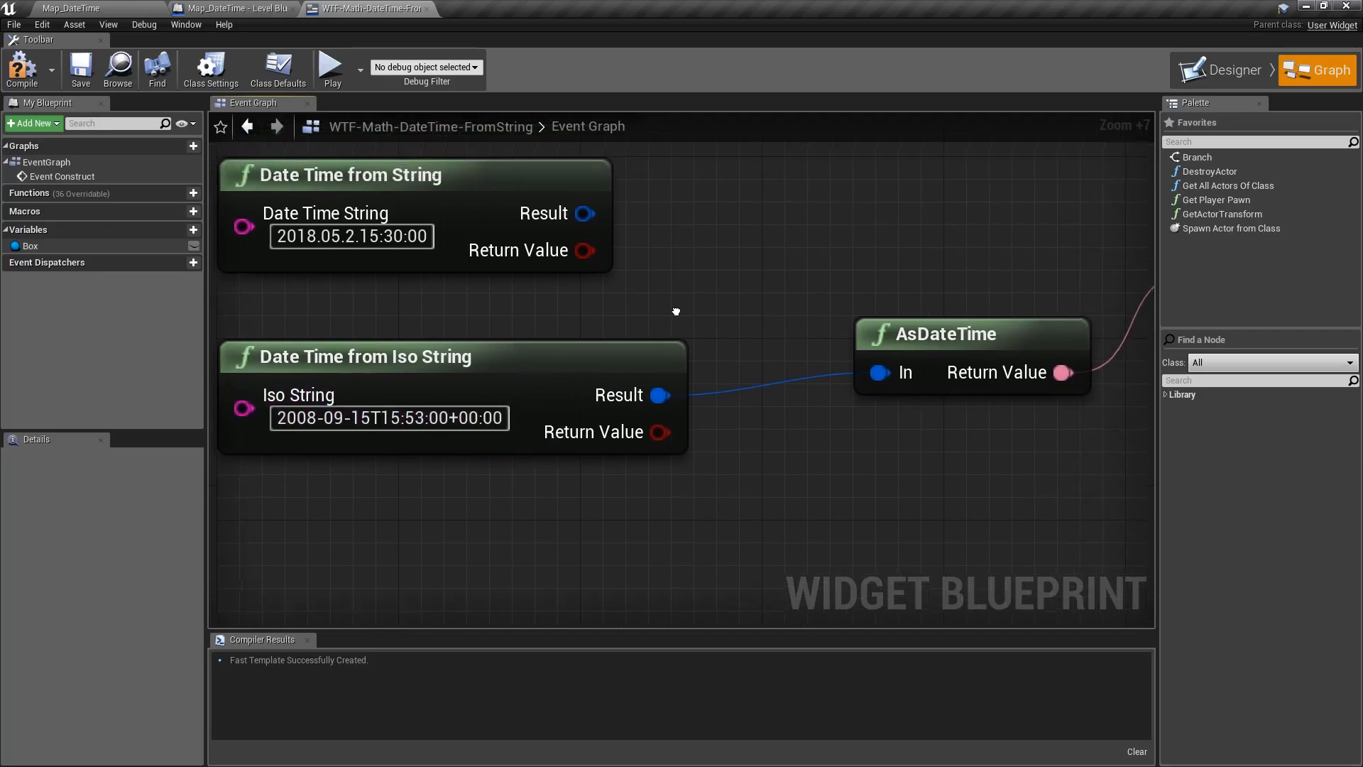
# Step: Simulate with the ISO string result feeding AsDateTime, parsing 2008.09.15-15.53.00
pyautogui.click(331, 68)
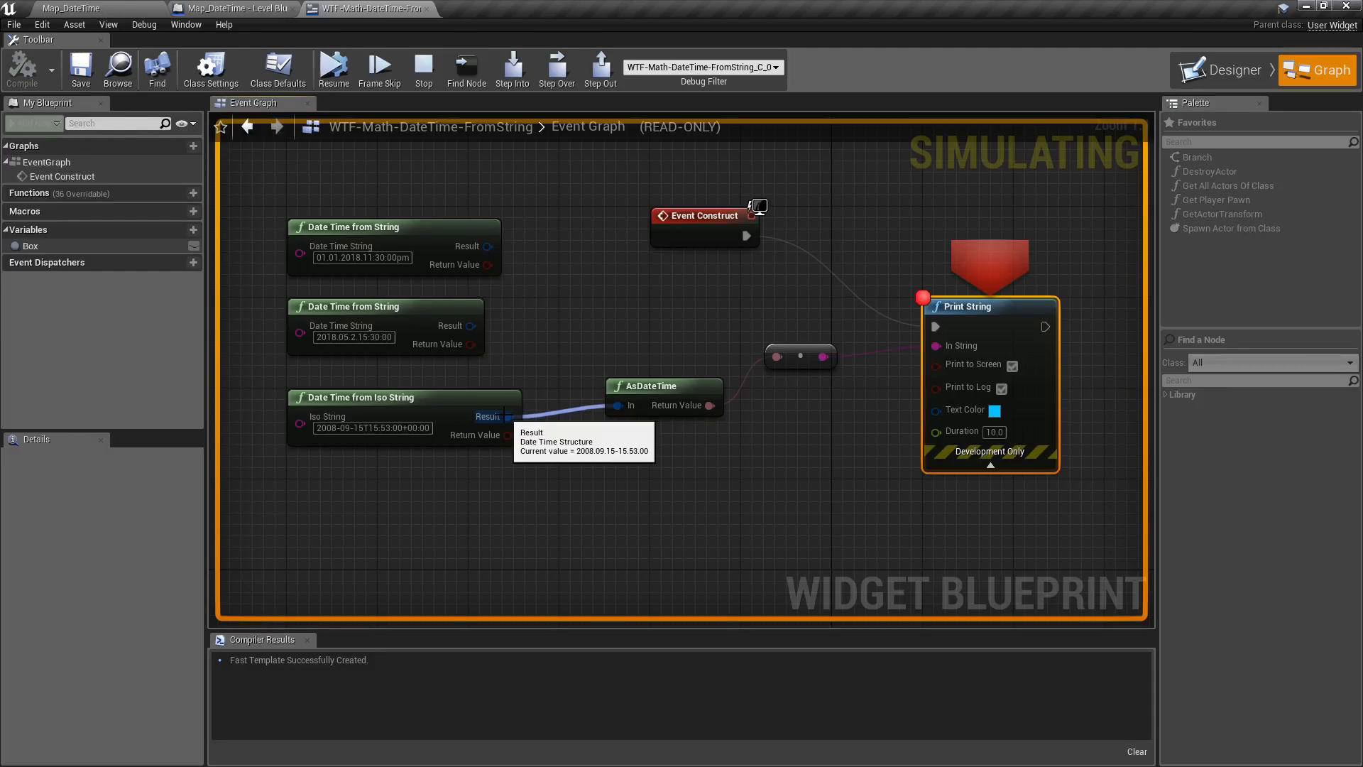
# Step: End the simulation, with the ISO string reading 2008-09-15T15:53:00+05:00
pyautogui.click(424, 70)
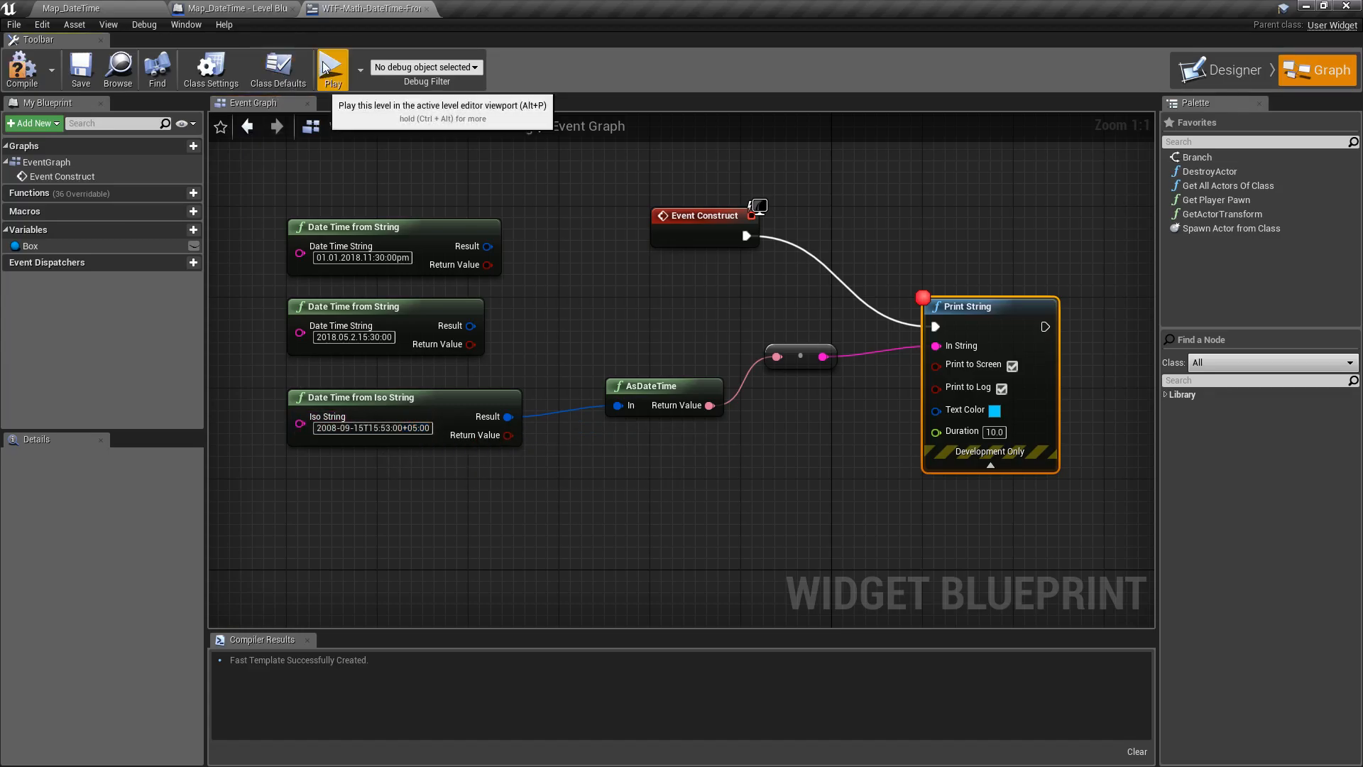
pyautogui.click(333, 69)
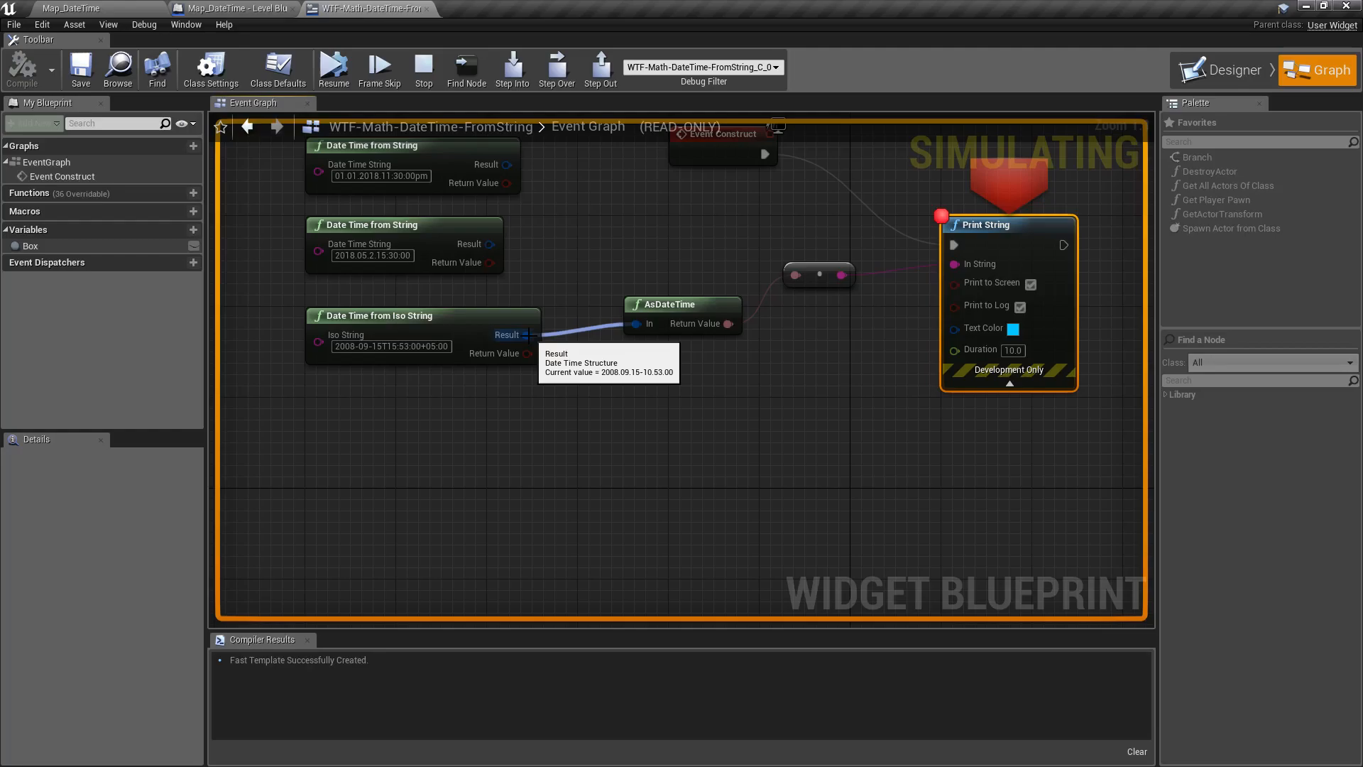
pyautogui.click(333, 70)
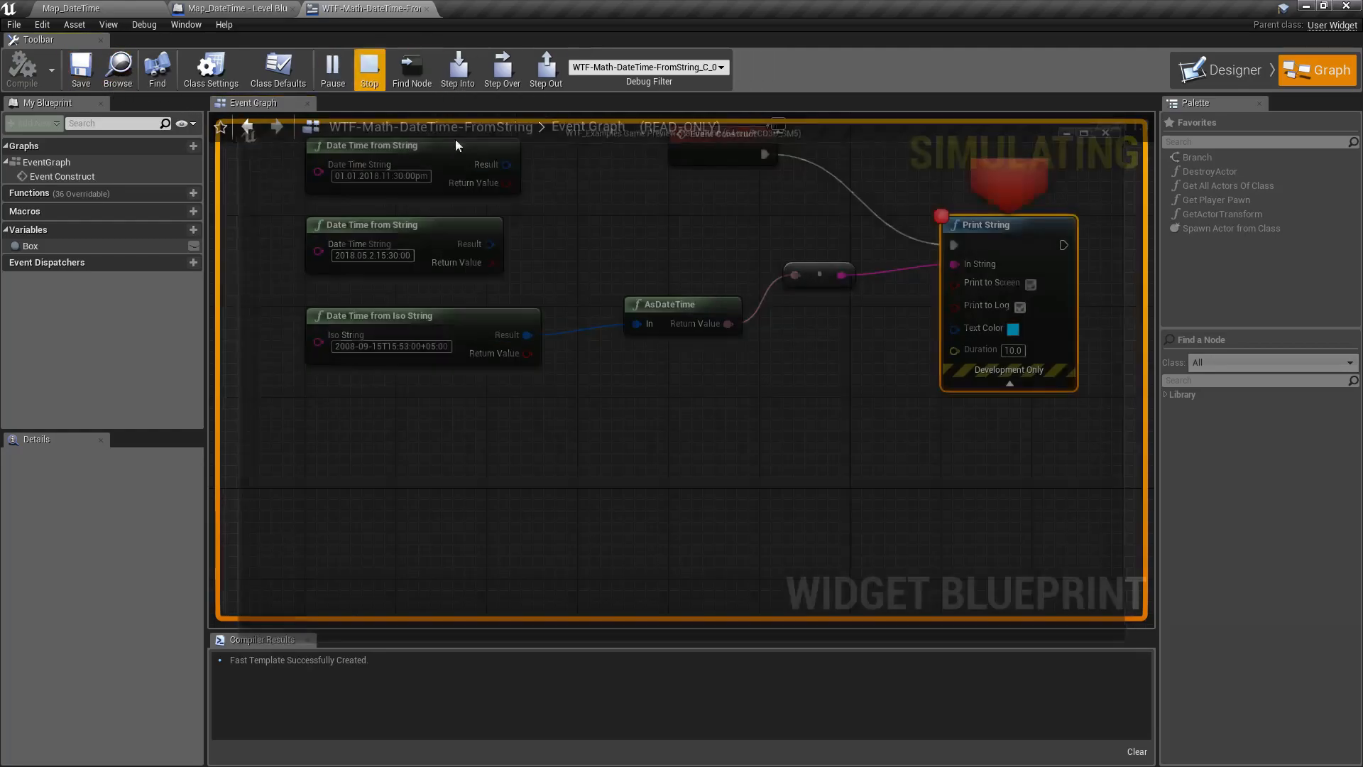
pyautogui.click(368, 69)
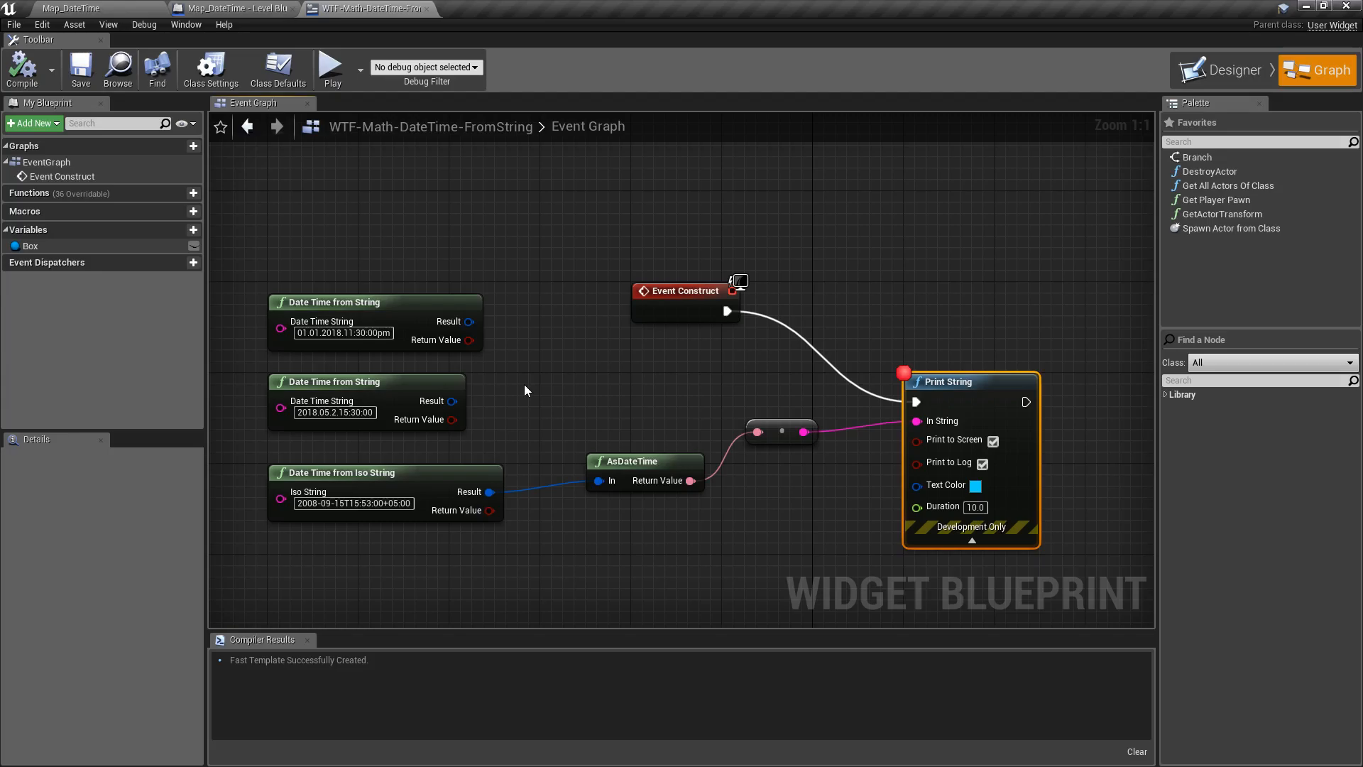
pyautogui.moveTo(524, 390); pyautogui.dragTo(581, 395)
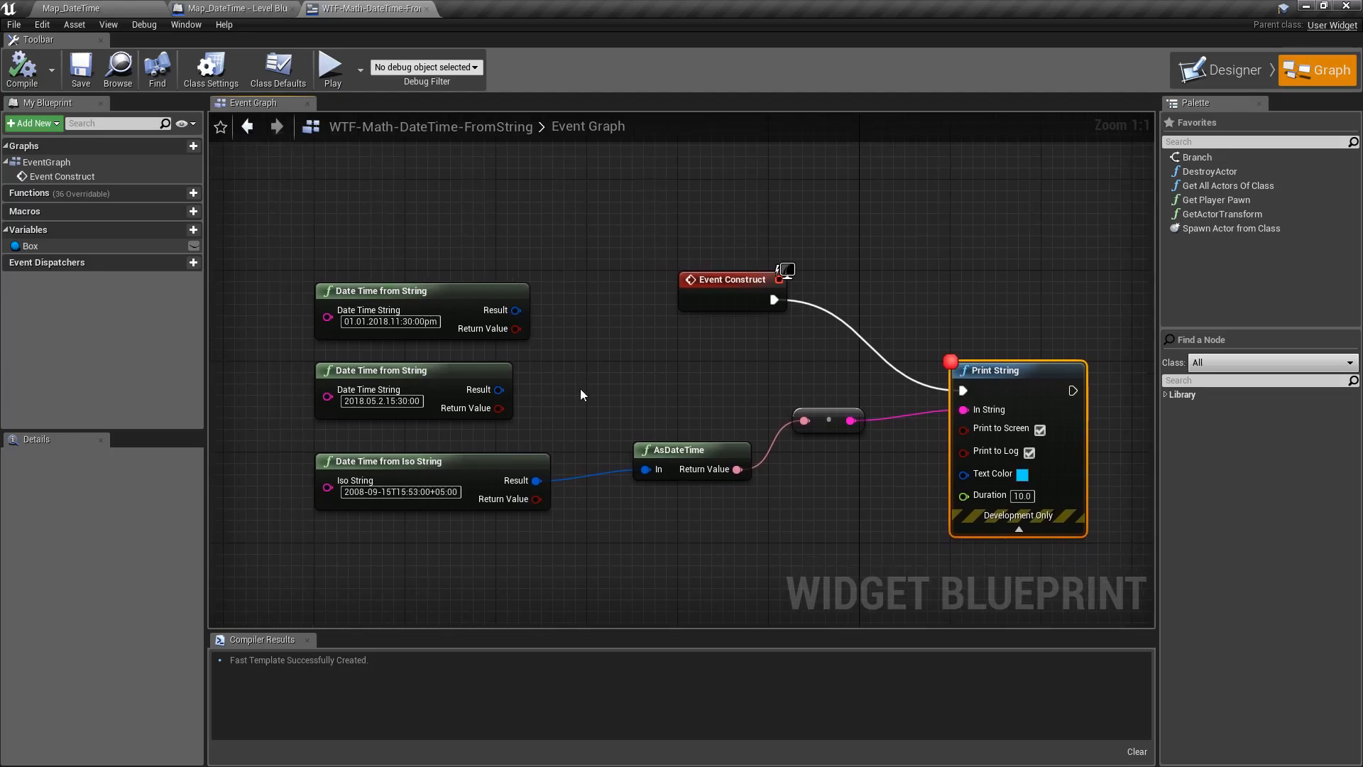